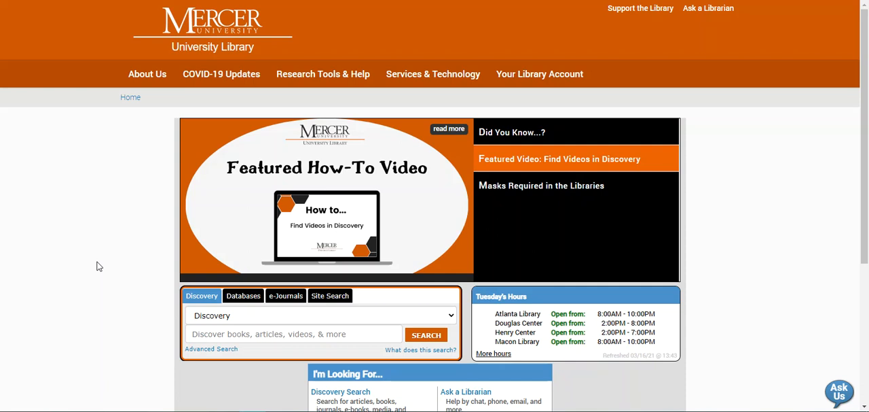
# Go to Research Guides & Tutorials and scroll the subject list down to Music
pyautogui.scroll(-3)
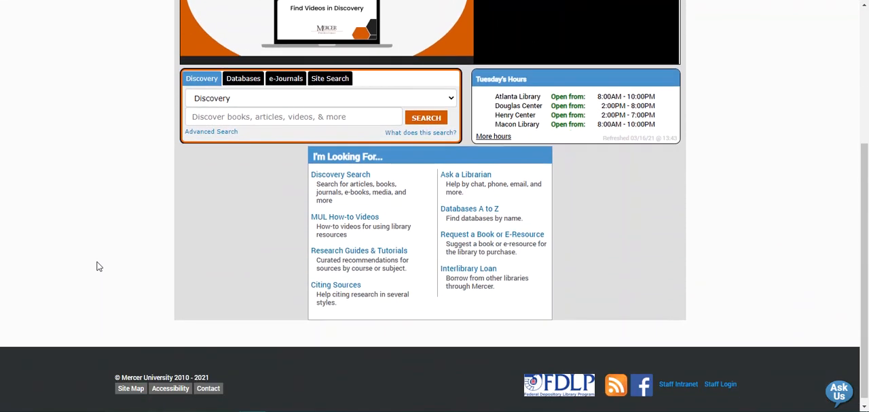
pyautogui.moveTo(358, 250)
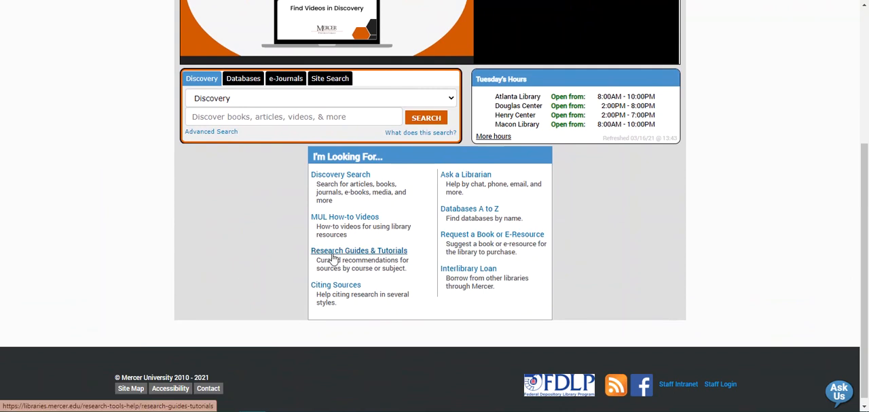
pyautogui.click(359, 250)
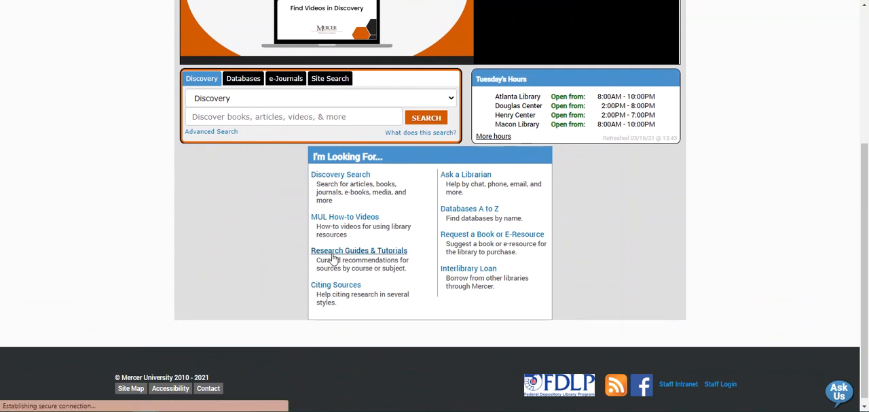
pyautogui.click(359, 250)
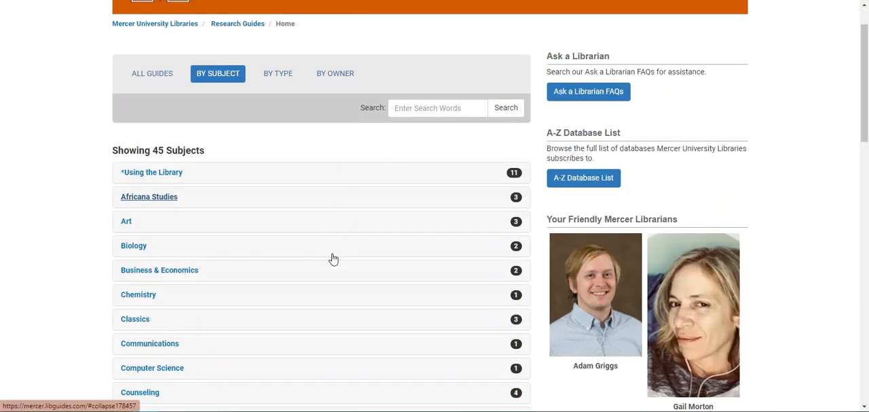
pyautogui.scroll(-3)
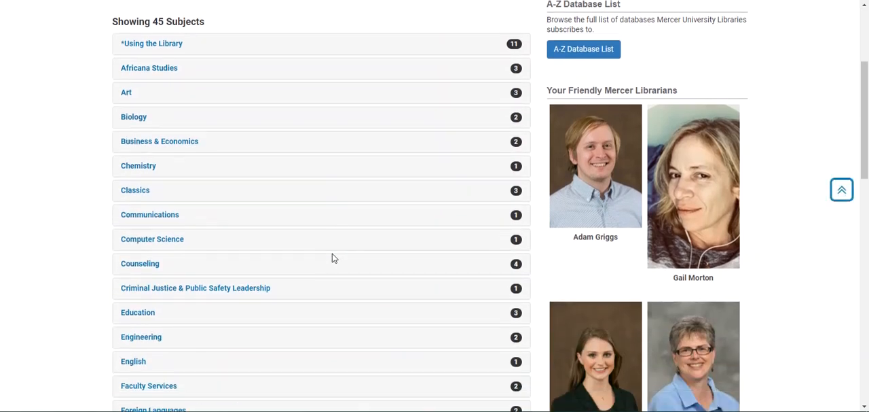
pyautogui.scroll(-3)
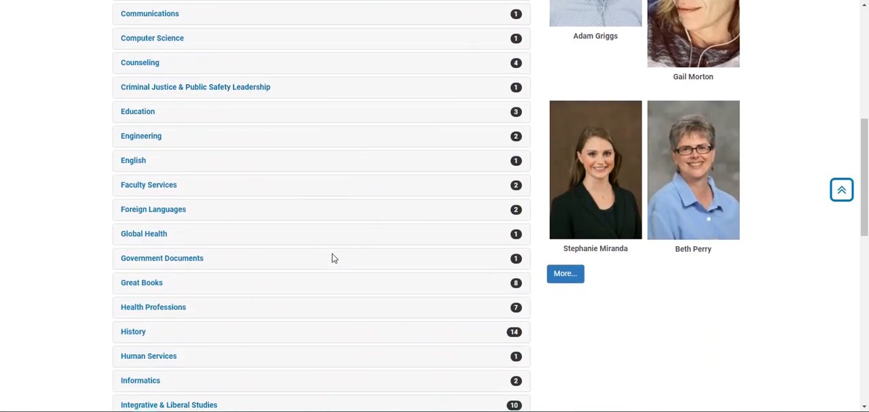
pyautogui.scroll(-3)
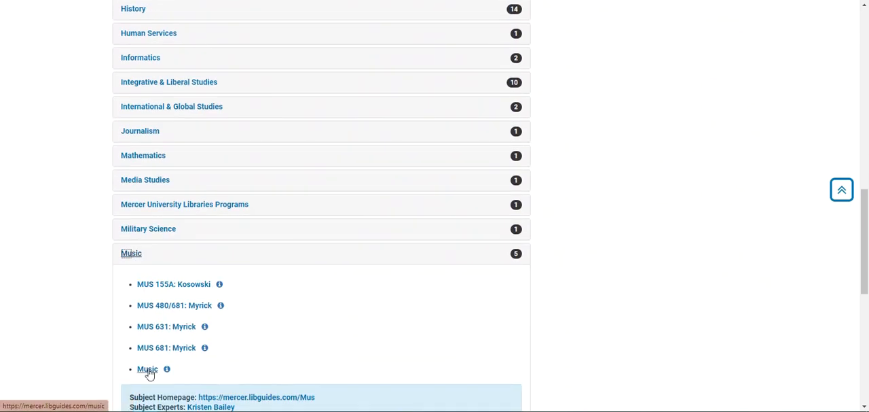
# Enter the Music guide and scroll its Library Databases page to the Scores section
pyautogui.click(146, 370)
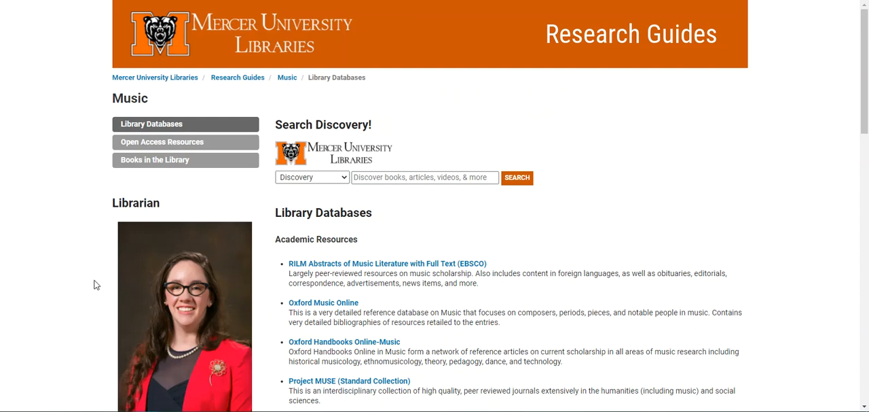
pyautogui.moveTo(67, 237)
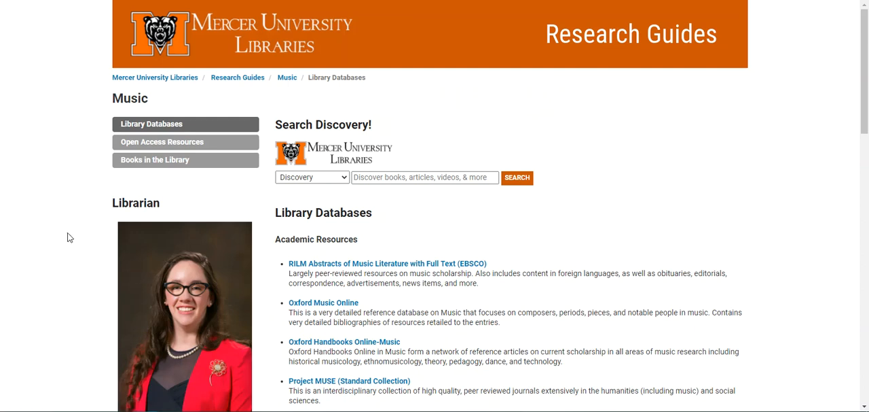
pyautogui.scroll(-3)
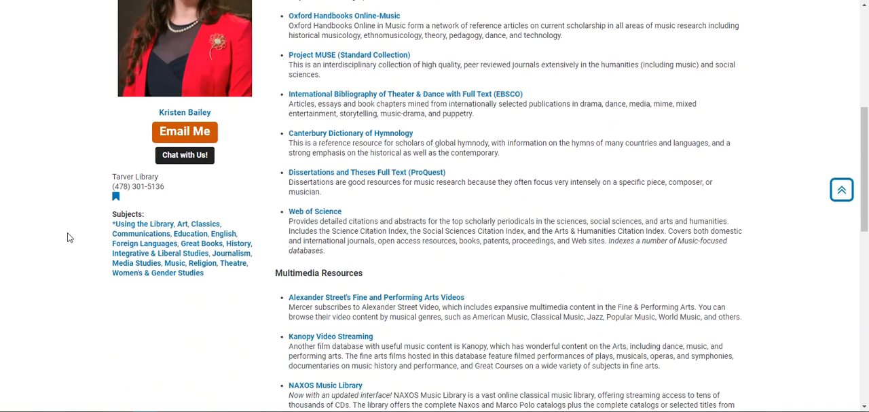
pyautogui.scroll(-3)
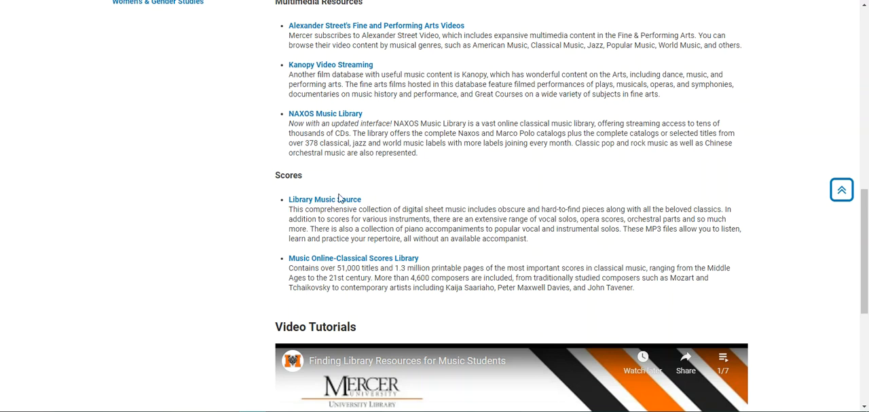
pyautogui.moveTo(324, 199)
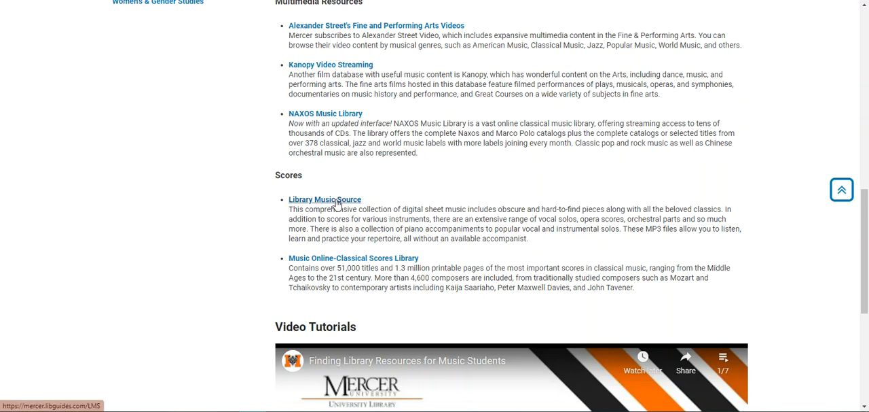
# Launch Library Music Source and browse By Instrument through Strings to Cello
pyautogui.click(324, 198)
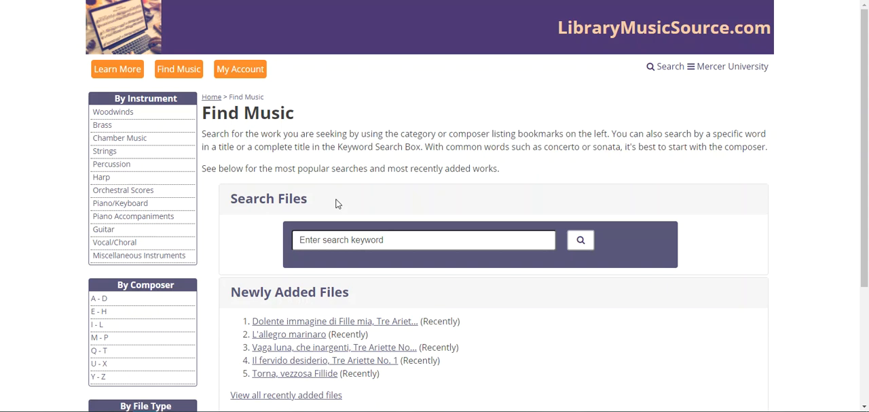
pyautogui.moveTo(159, 129)
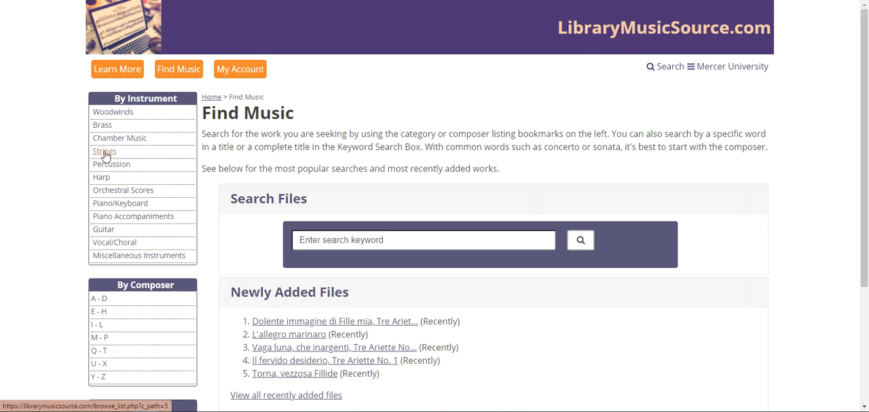
pyautogui.click(103, 151)
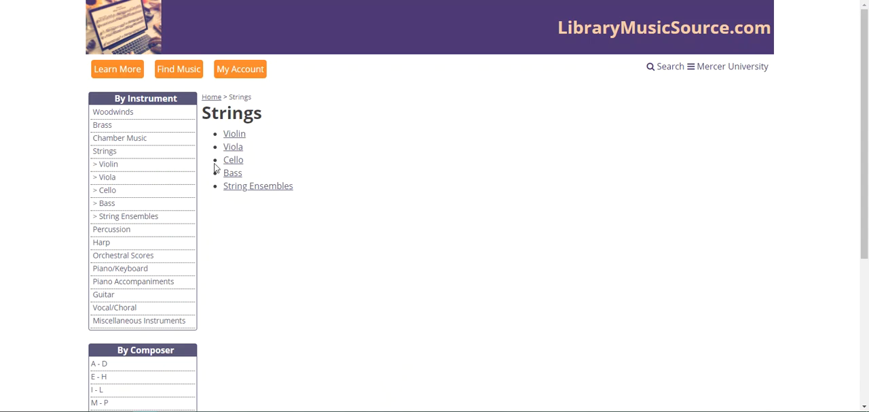
pyautogui.click(234, 159)
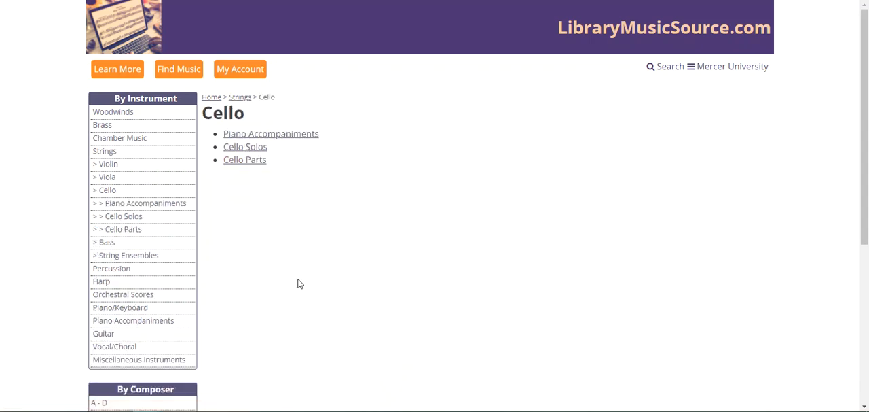
pyautogui.moveTo(305, 284)
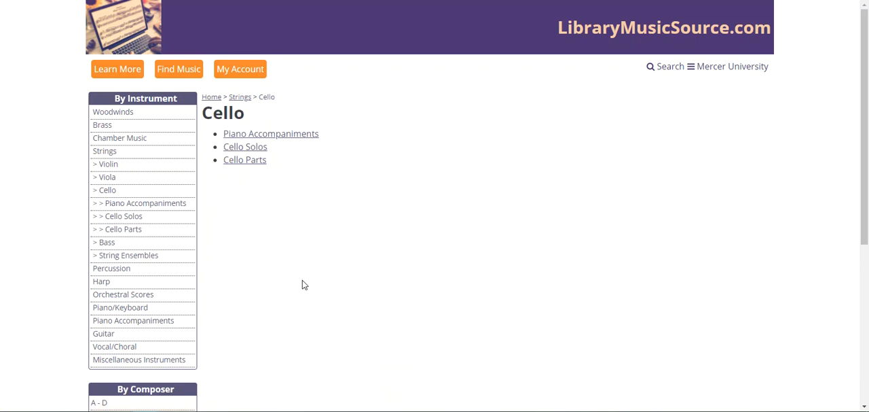
pyautogui.moveTo(255, 214)
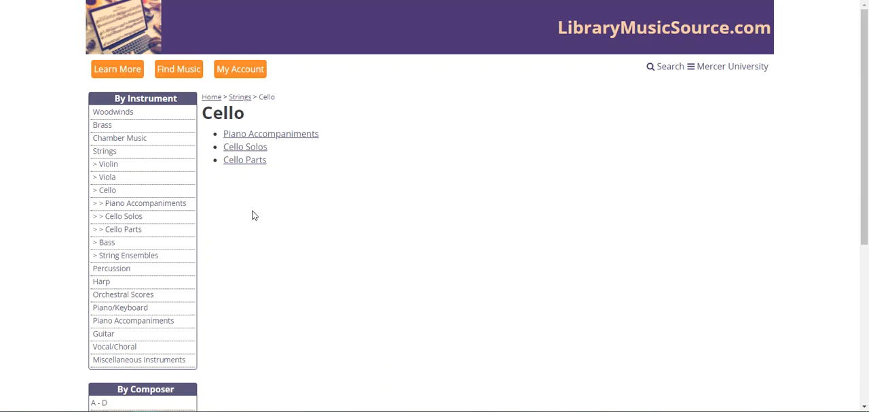
# Show the 160 Cello Solos and scroll to the Franz Joseph Haydn pieces
pyautogui.click(245, 147)
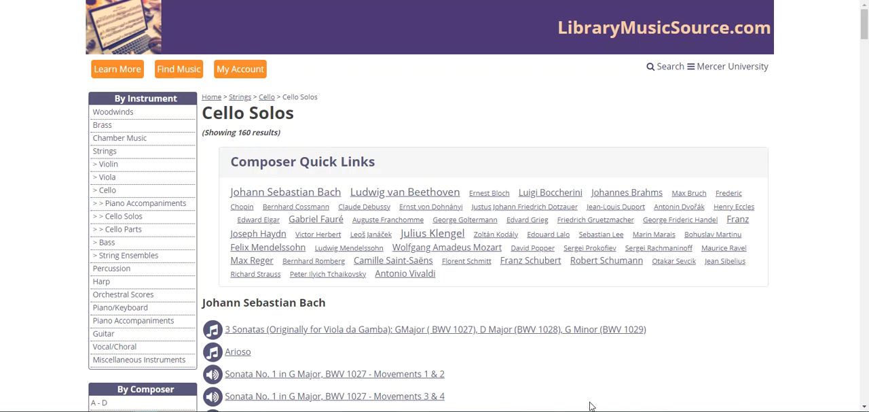
pyautogui.moveTo(645, 273)
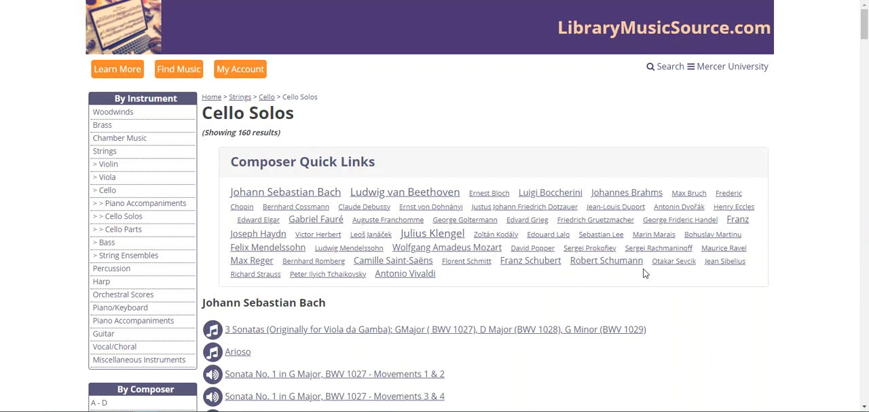
pyautogui.moveTo(573, 277)
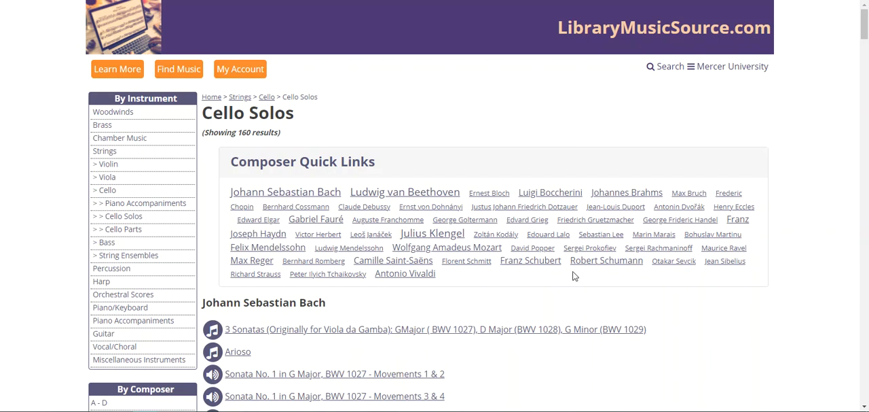
pyautogui.scroll(-3)
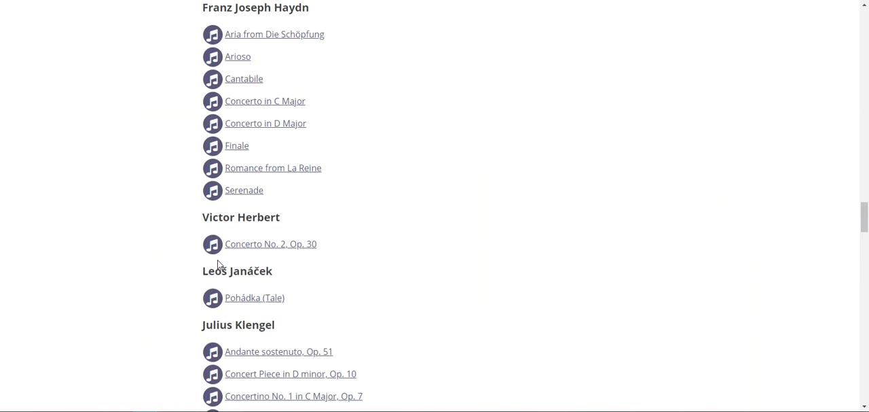
pyautogui.moveTo(288, 209)
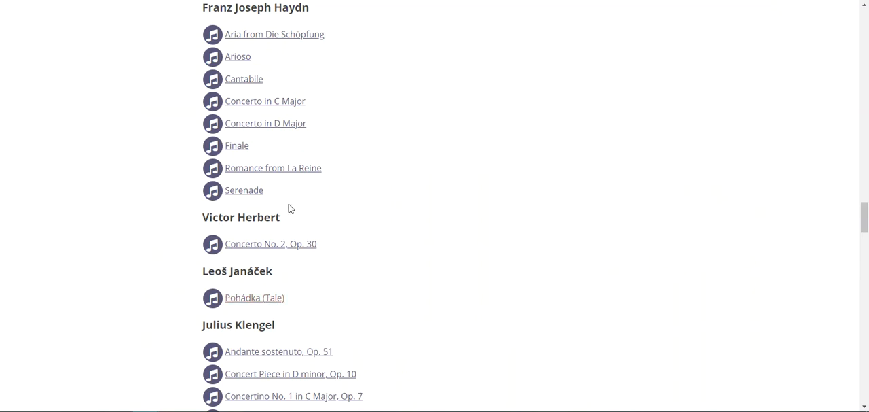
pyautogui.moveTo(273, 169)
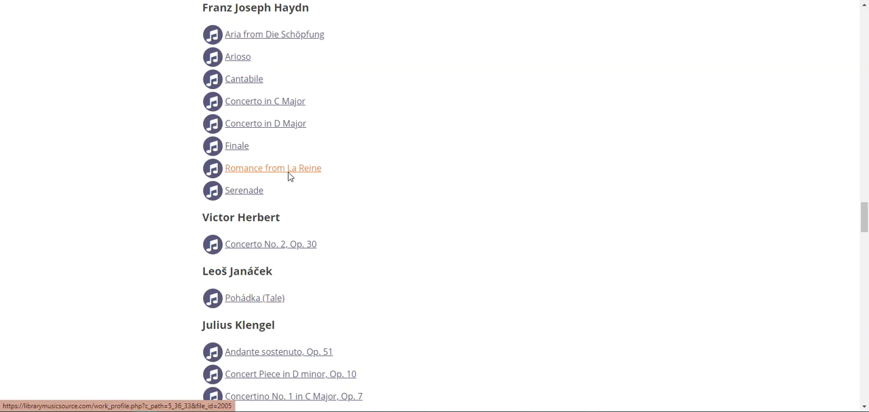
# Download Haydn's Romance from La Reine as a PDF, saving it and dismissing the download bar
pyautogui.click(272, 168)
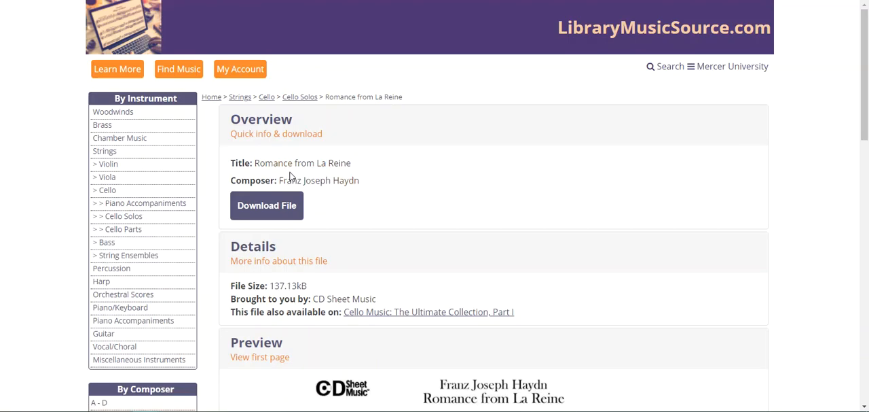
pyautogui.scroll(-3)
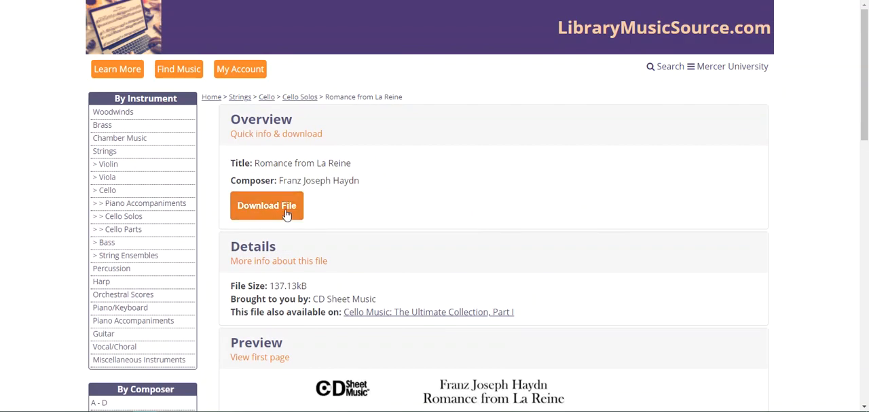
pyautogui.click(266, 205)
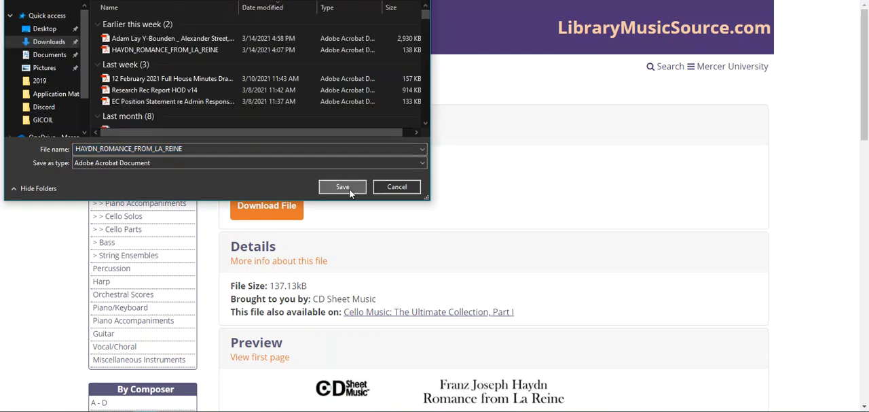
pyautogui.click(342, 186)
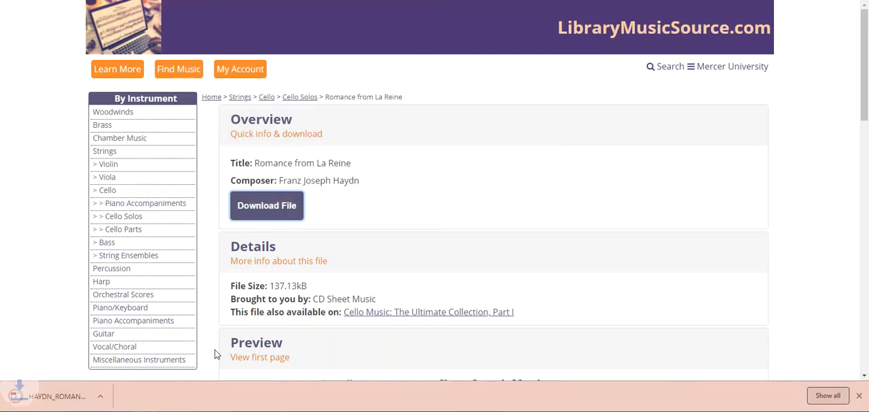
pyautogui.click(266, 205)
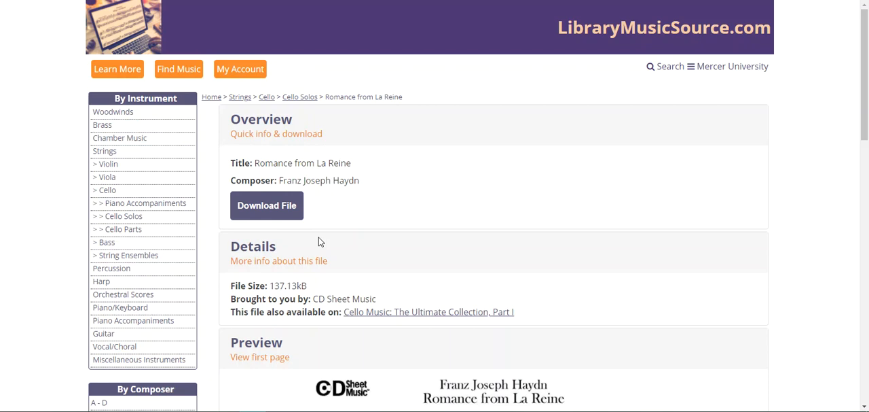
pyautogui.moveTo(329, 252)
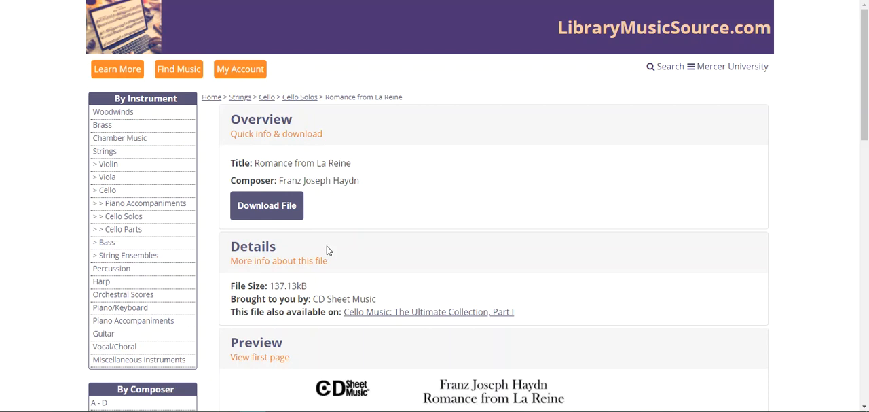
pyautogui.moveTo(327, 250)
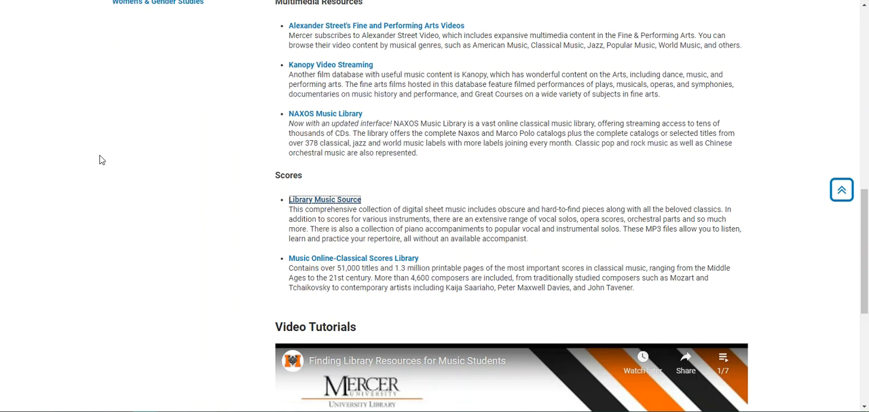
pyautogui.moveTo(339, 258)
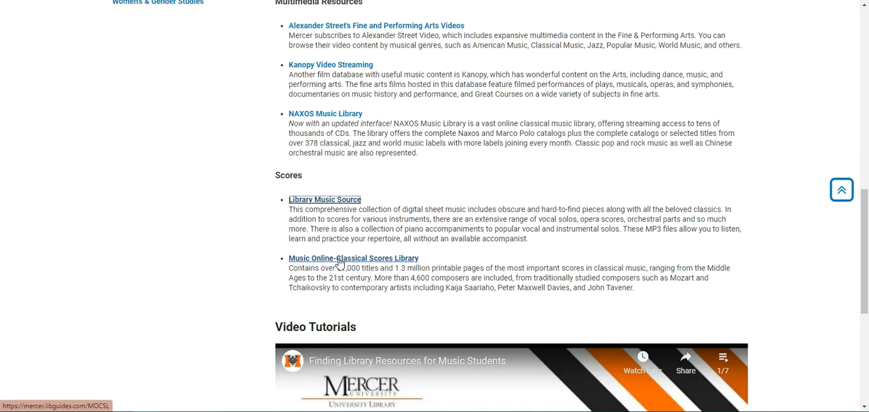
# Follow the Music Online-Classical Scores Library link under Scores in the Music guide
pyautogui.click(353, 258)
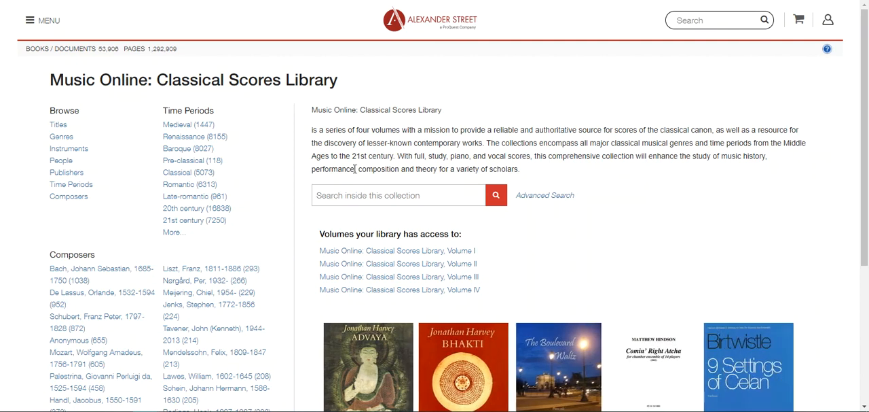
# Search inside the collection for 'tavener', returning 267 matching scores
pyautogui.write('tavener')
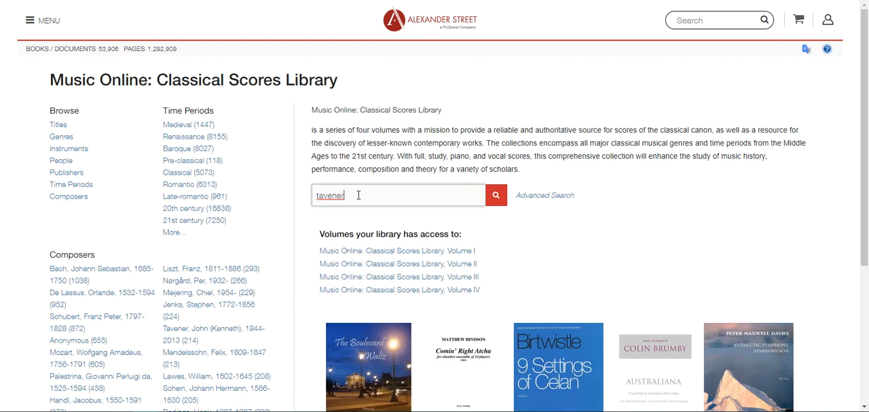
pyautogui.click(495, 196)
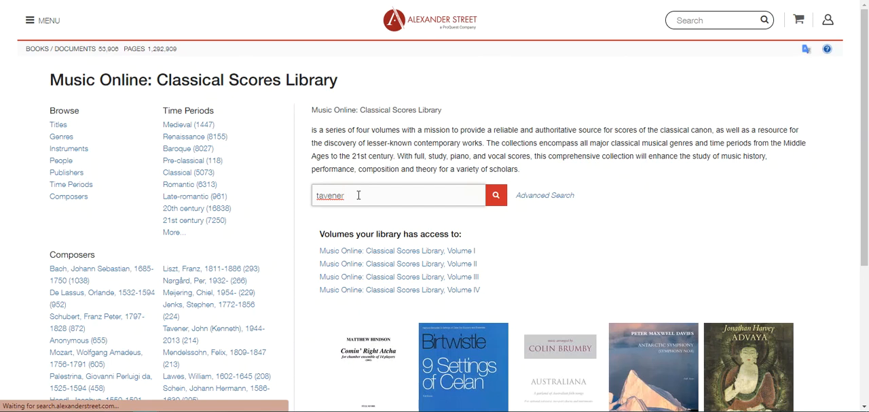
pyautogui.click(496, 196)
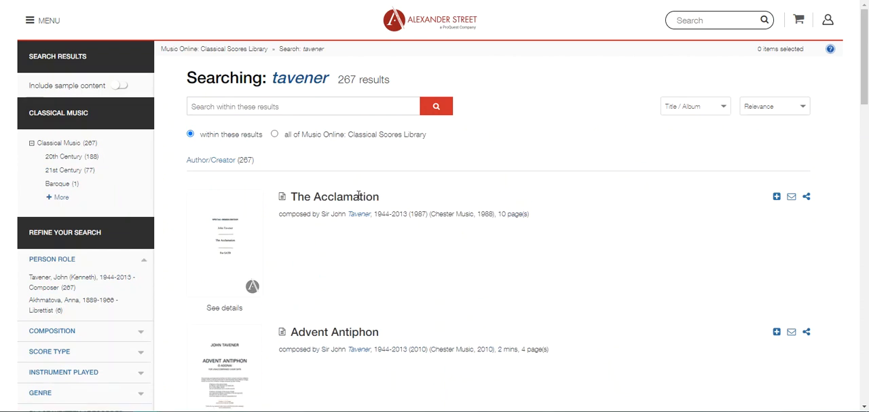
pyautogui.moveTo(115, 248)
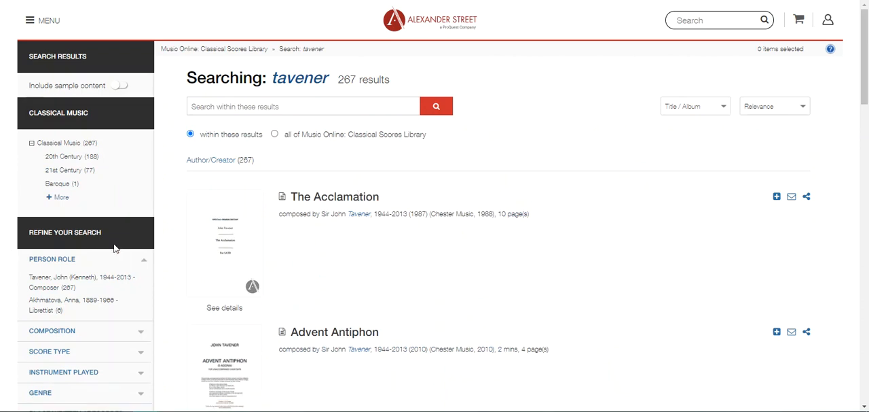
pyautogui.moveTo(90, 247)
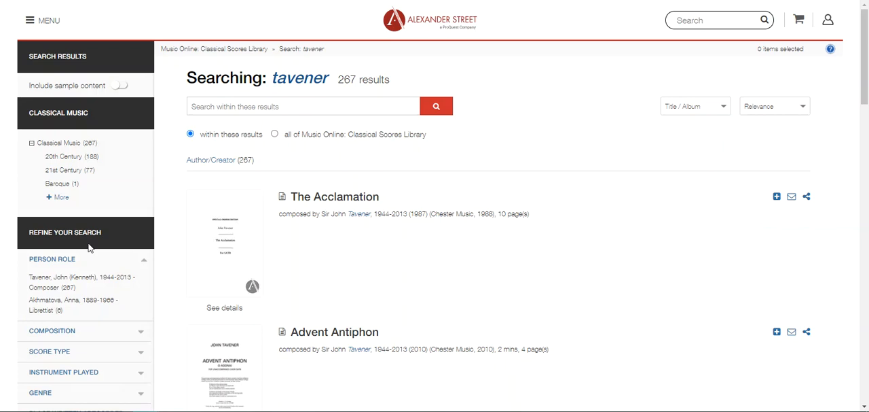
# Apply a Refine Your Search filter to the tavener results and expand Instrument Played
pyautogui.scroll(-3)
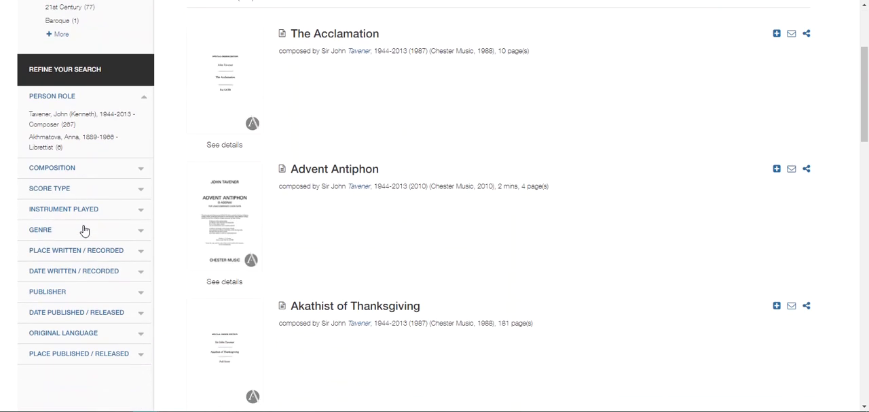
pyautogui.moveTo(68, 190)
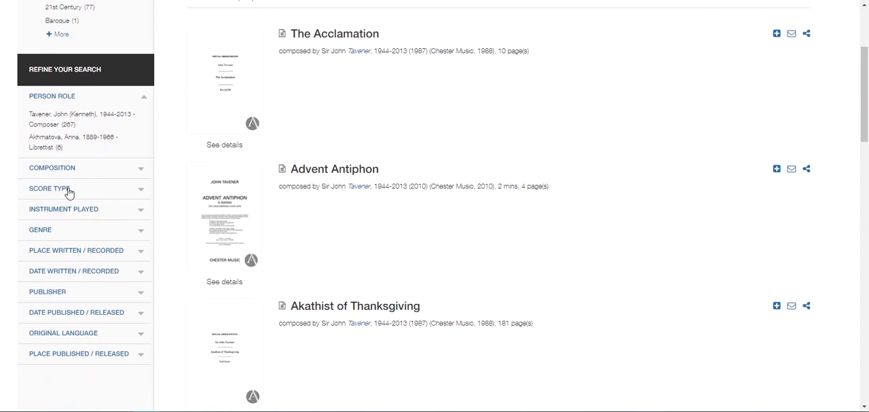
pyautogui.moveTo(68, 212)
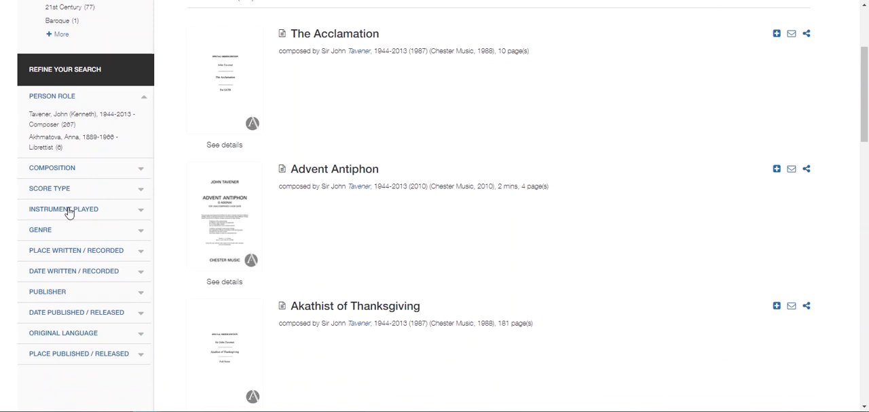
pyautogui.moveTo(61, 234)
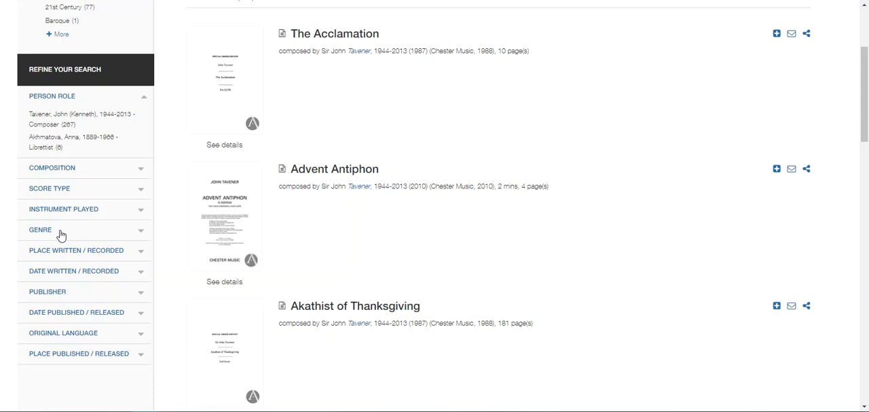
pyautogui.moveTo(77, 196)
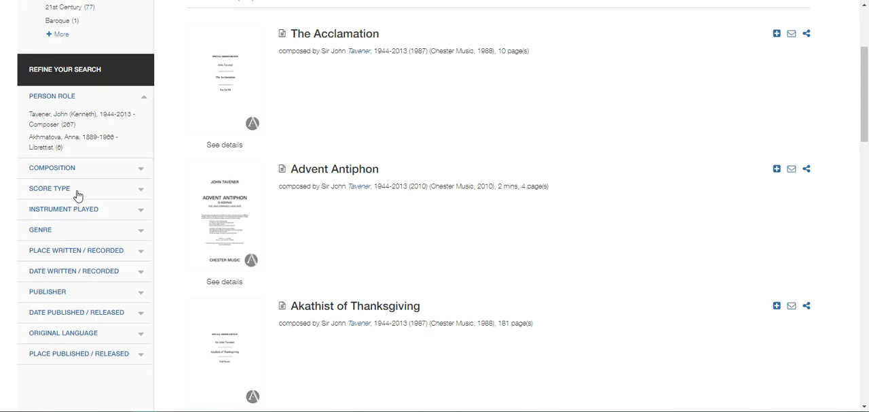
pyautogui.click(49, 187)
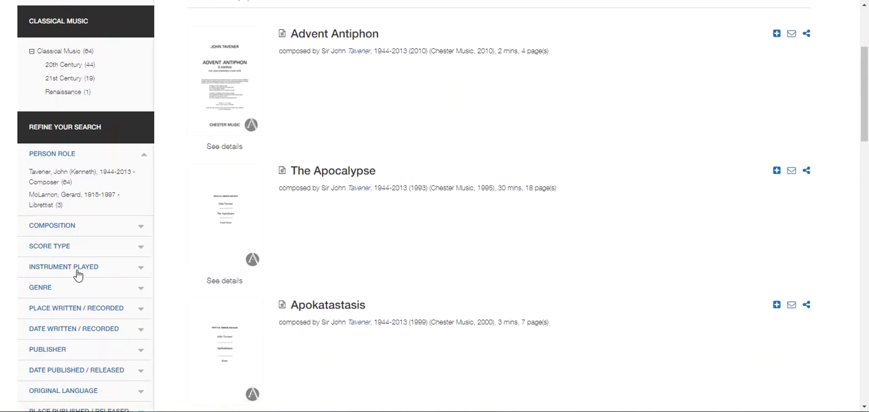
pyautogui.click(62, 267)
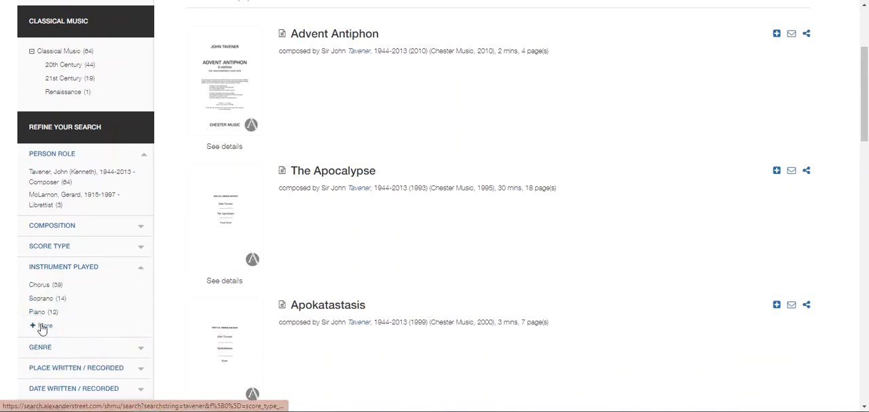
# Filter the tavener results to Mezzo-soprano, leaving only the Responsorium score
pyautogui.click(42, 326)
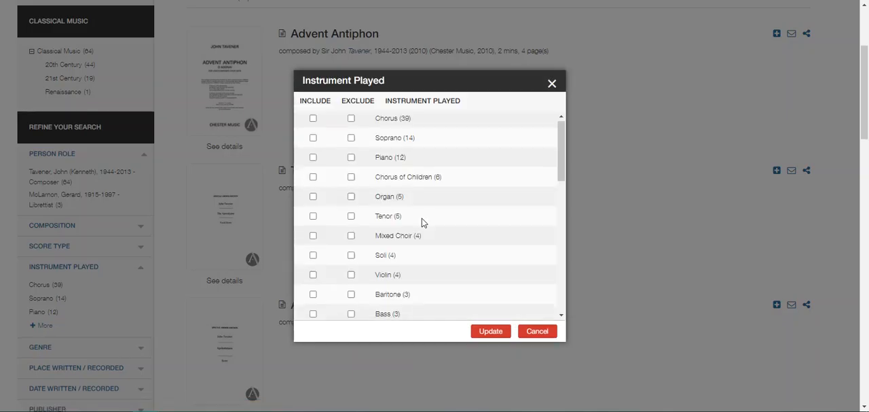
pyautogui.scroll(-3)
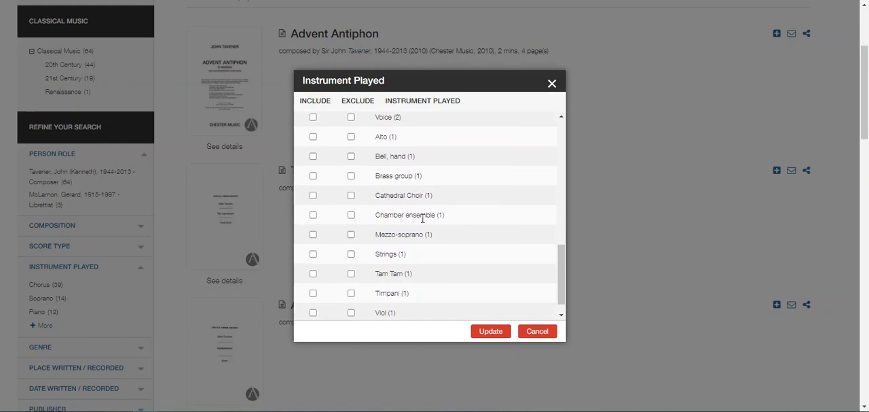
pyautogui.click(313, 234)
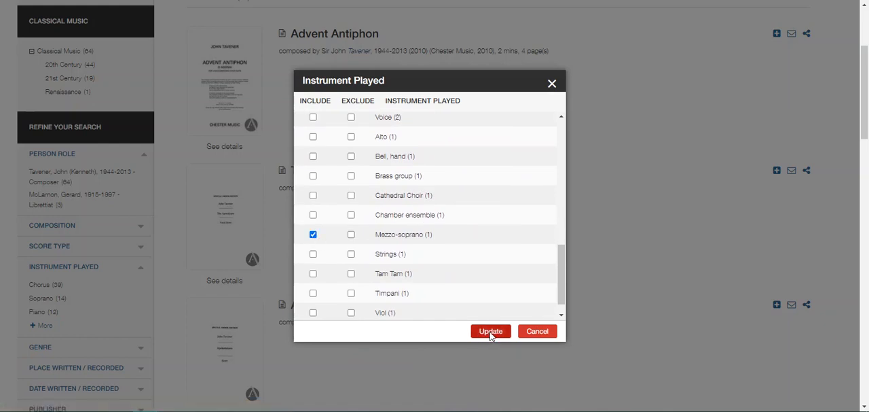
pyautogui.click(490, 332)
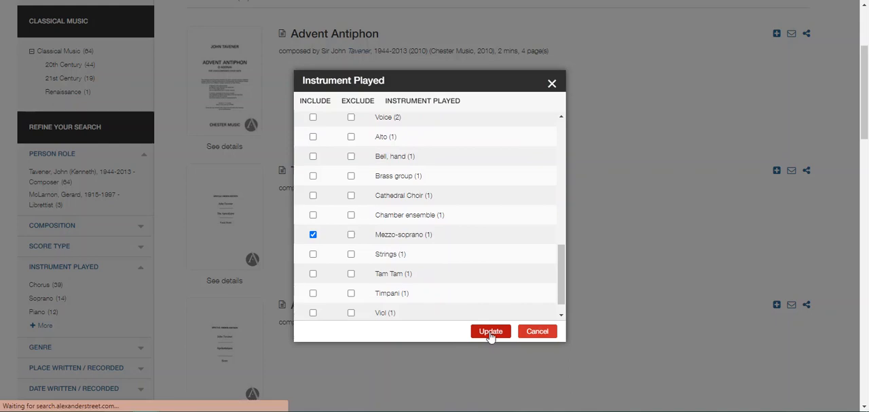
pyautogui.click(491, 332)
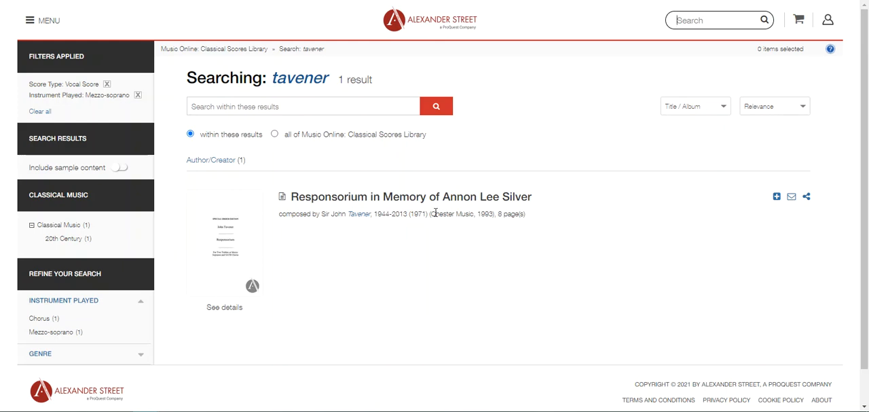
# Open Tavener's Responsorium in Memory of Annon Lee Silver in the score viewer
pyautogui.click(410, 196)
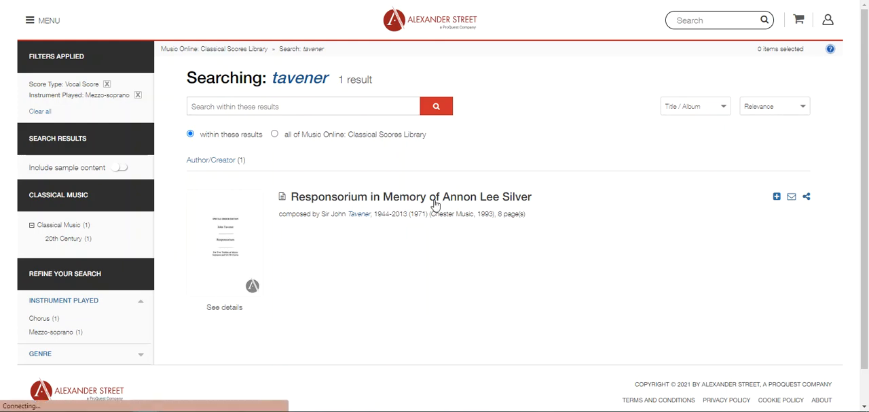
pyautogui.click(412, 196)
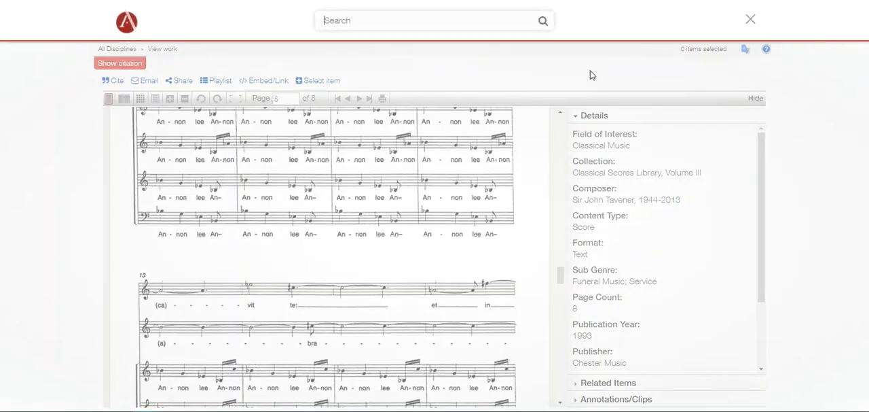
# Search for 'adam lay y-bounden' and review the three results, including MacRae's and Burgon's settings
pyautogui.write('adam lay y')
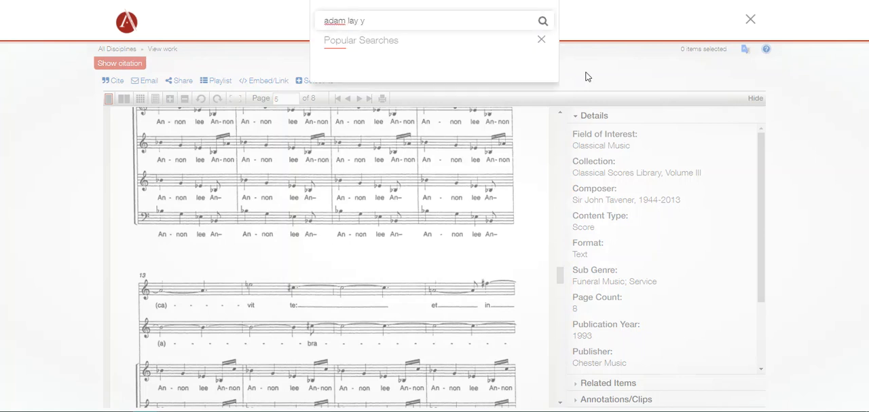
pyautogui.write('-bounden')
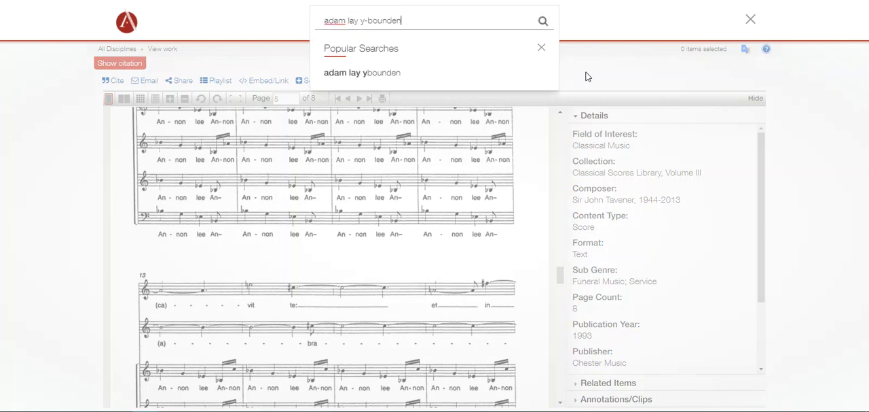
pyautogui.click(543, 20)
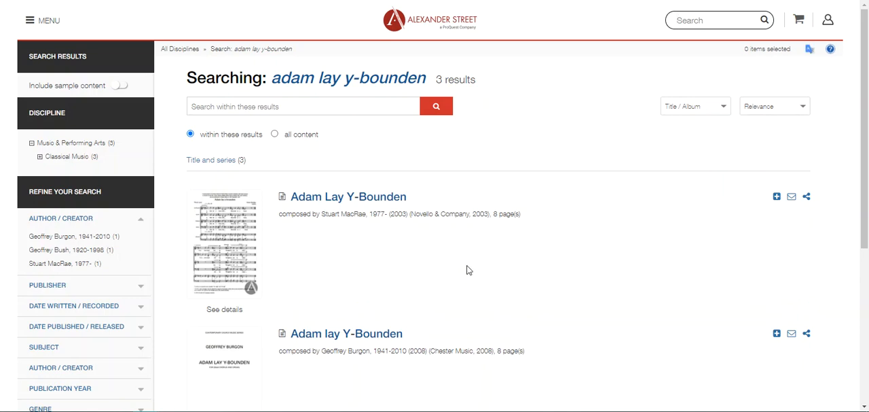
pyautogui.scroll(-3)
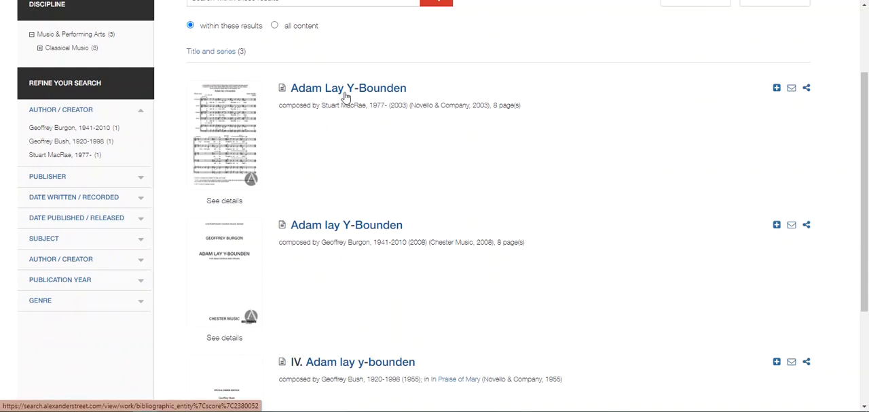
# Open Stuart MacRae's score and show its printing options for all pages at letter size
pyautogui.click(348, 87)
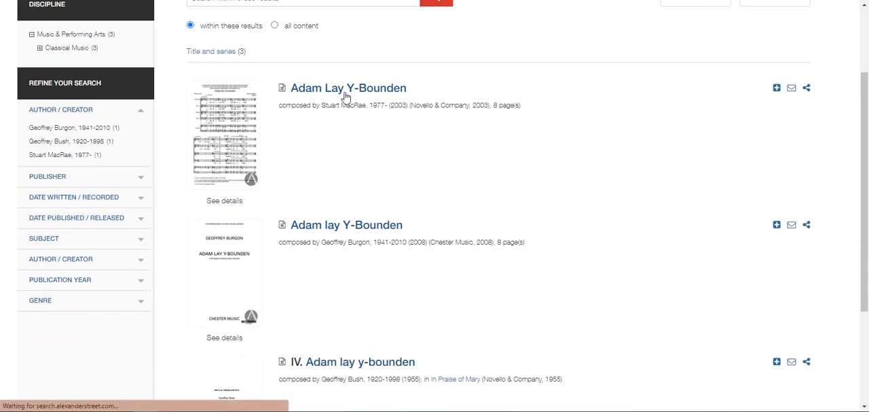
pyautogui.click(347, 87)
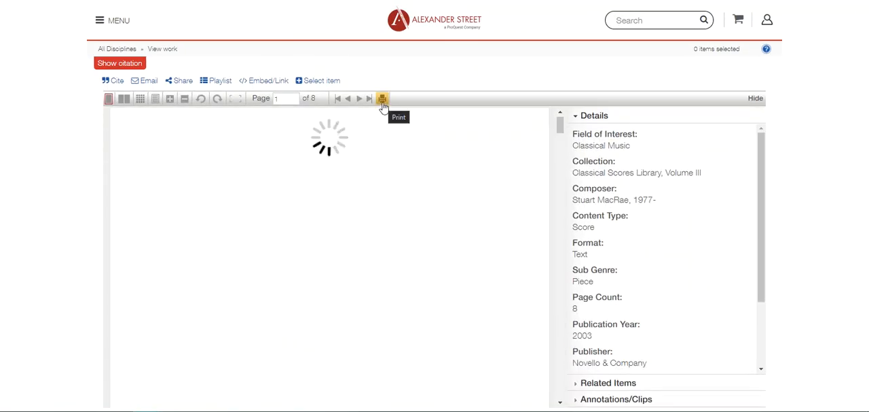
pyautogui.click(383, 98)
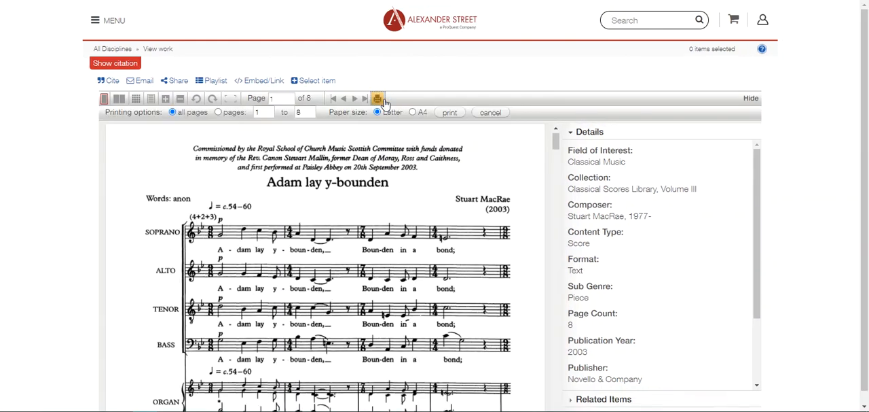
pyautogui.click(377, 98)
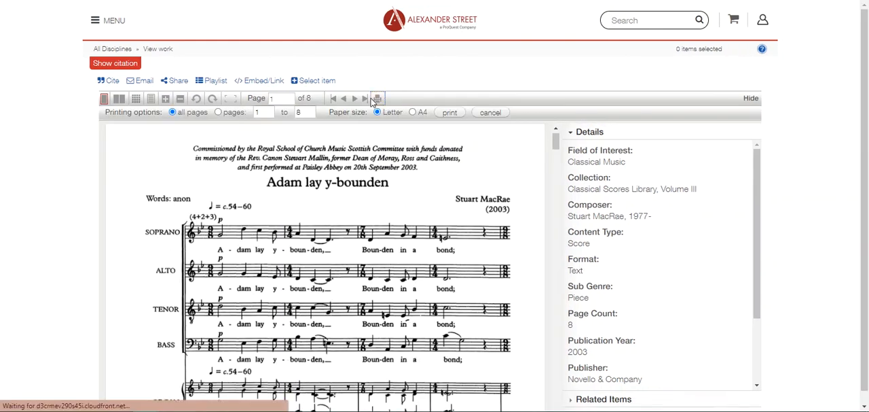
pyautogui.click(377, 98)
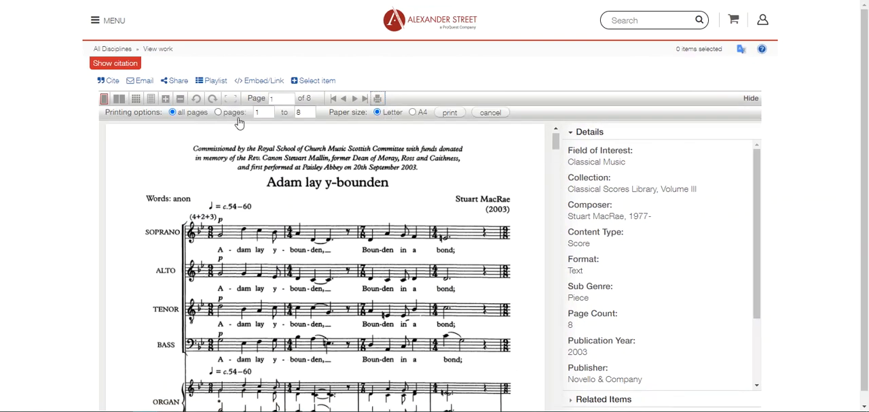
# Print all pages with destination Save as PDF and confirm the file save
pyautogui.click(450, 112)
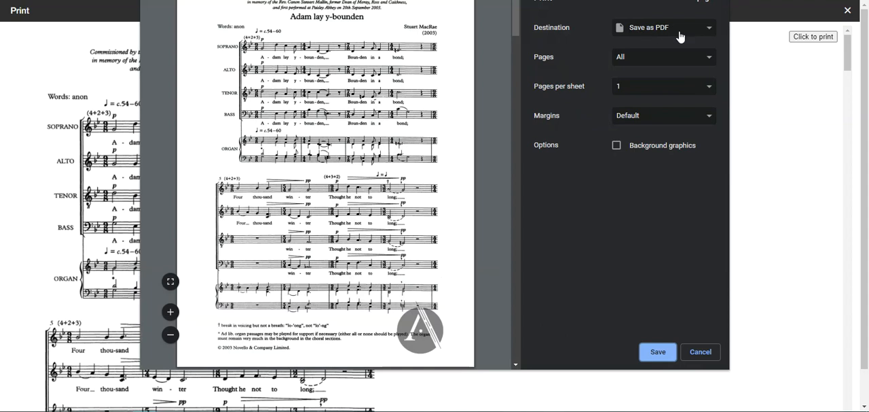
pyautogui.click(657, 351)
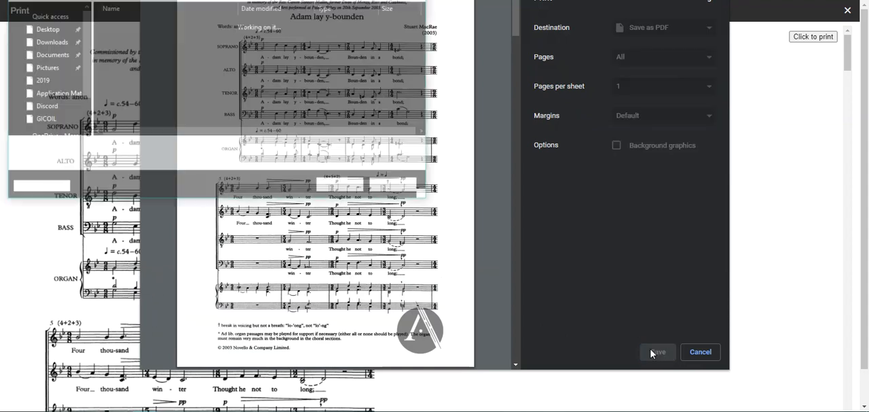
pyautogui.click(657, 351)
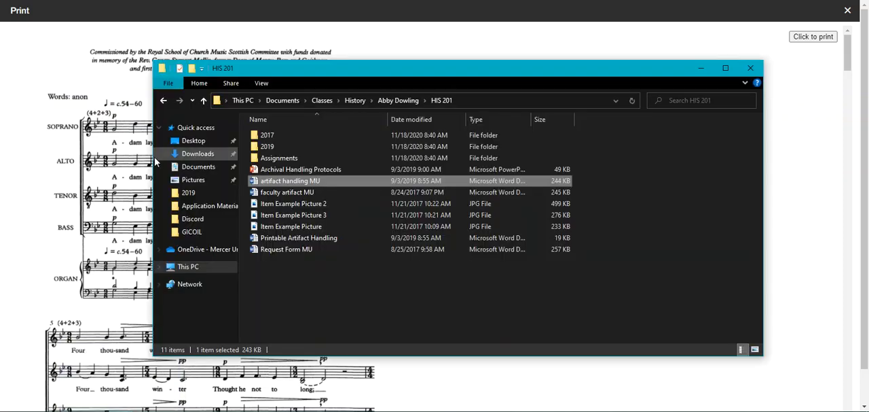
# View the saved Adam Lay Y-Bounden PDF from Downloads in Acrobat, then close the viewer
pyautogui.click(198, 153)
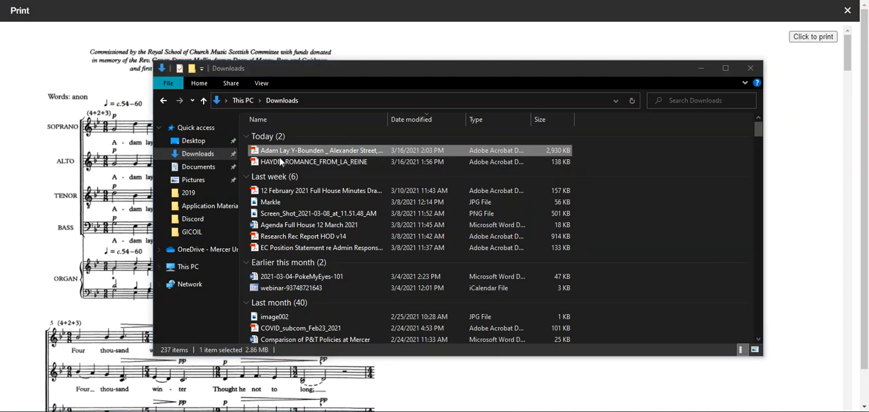
pyautogui.doubleClick(319, 149)
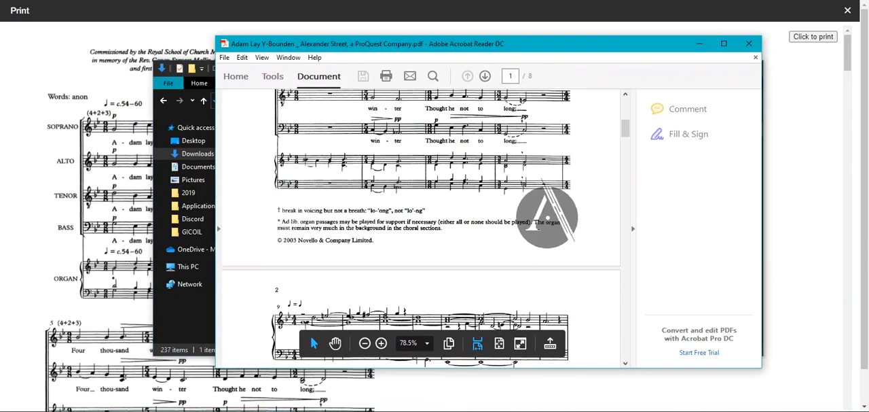
pyautogui.scroll(-3)
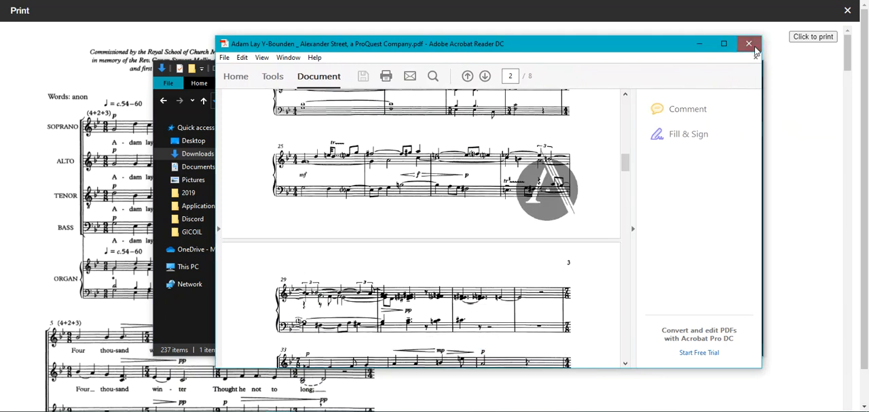
pyautogui.click(750, 44)
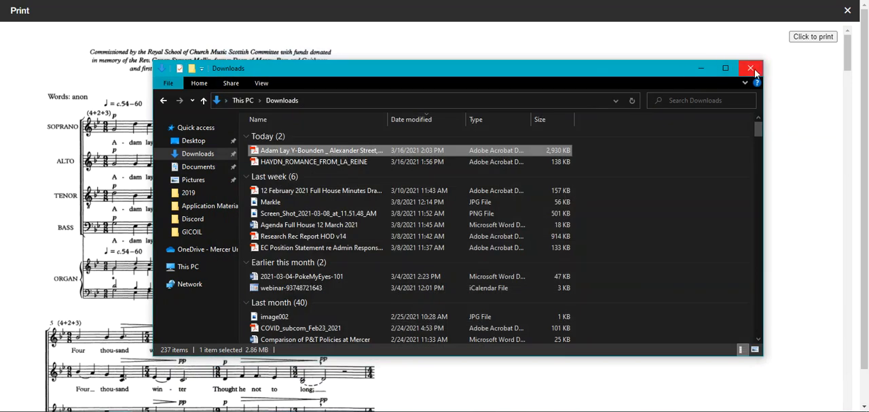
# Close File Explorer and show Mercer's Ask a Librarian page with chat, Zoom, email and phone options
pyautogui.click(750, 68)
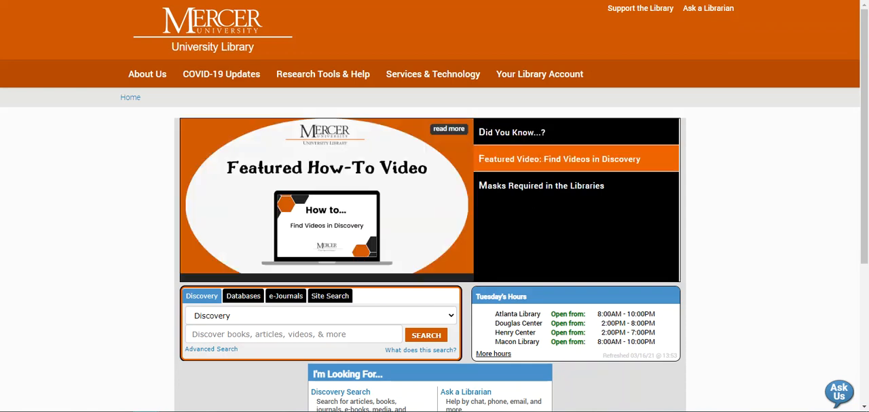
pyautogui.moveTo(738, 33)
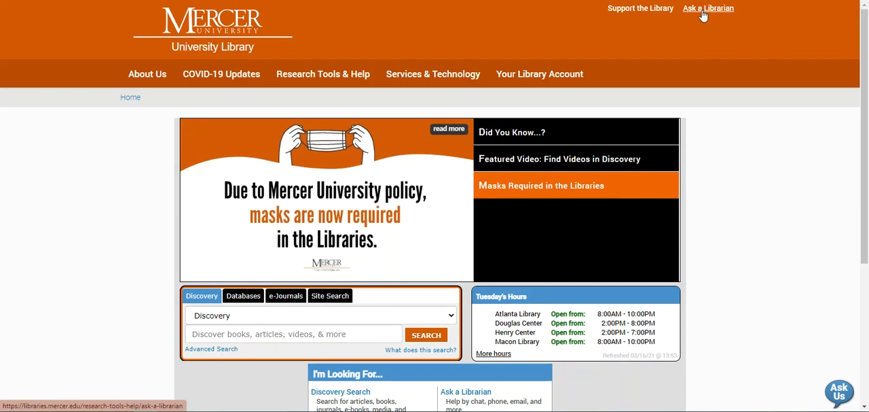
pyautogui.click(709, 8)
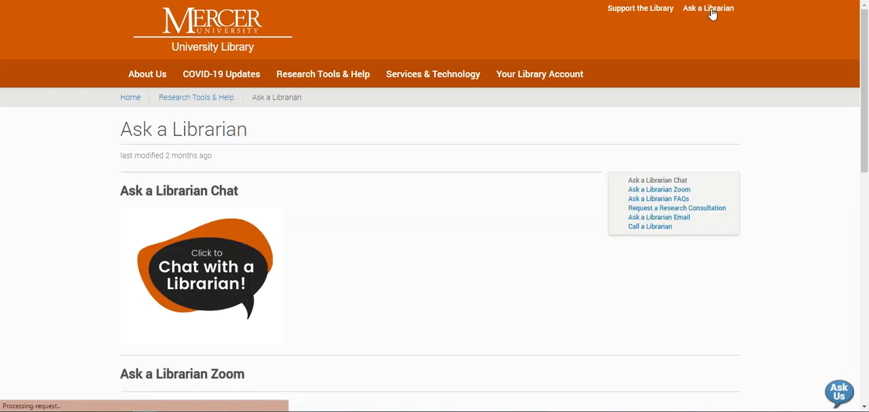
pyautogui.scroll(-3)
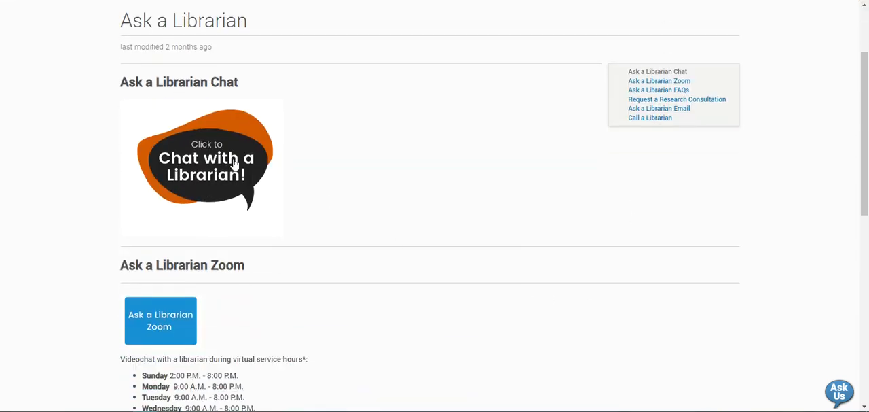
pyautogui.scroll(-3)
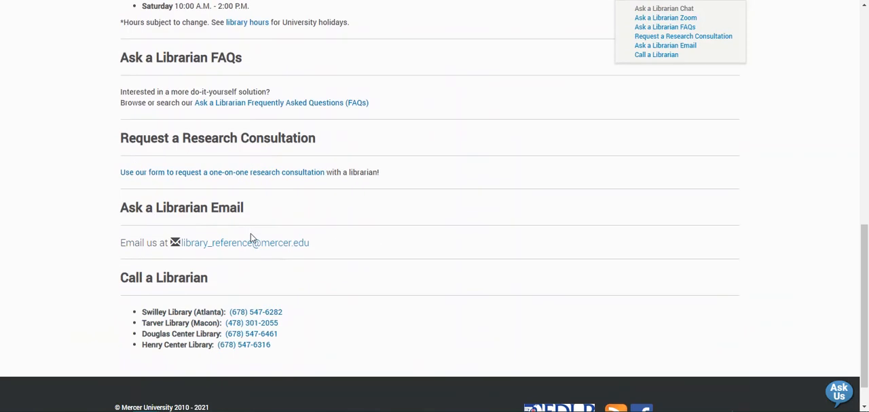
pyautogui.moveTo(345, 86)
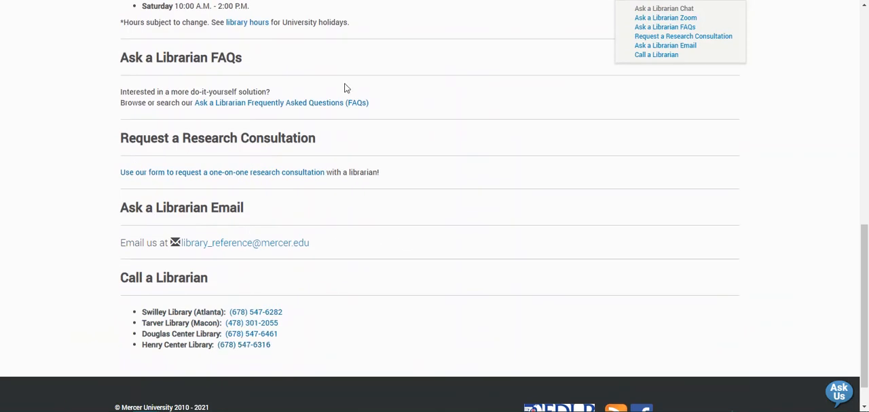